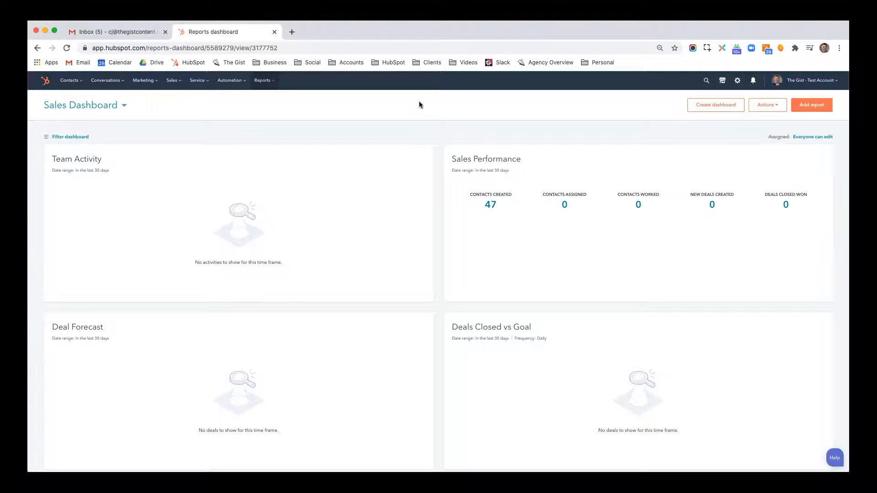
pyautogui.moveTo(324, 124)
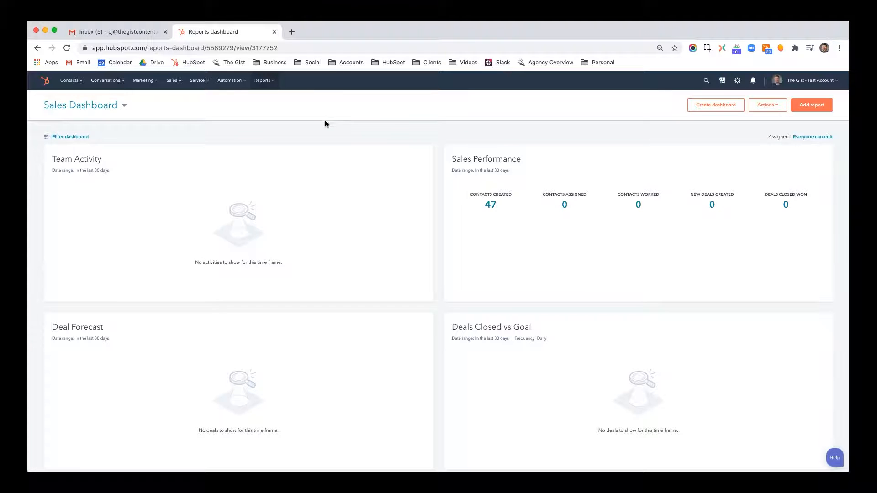
# Open the Workflows list from the Automation menu.
pyautogui.click(229, 80)
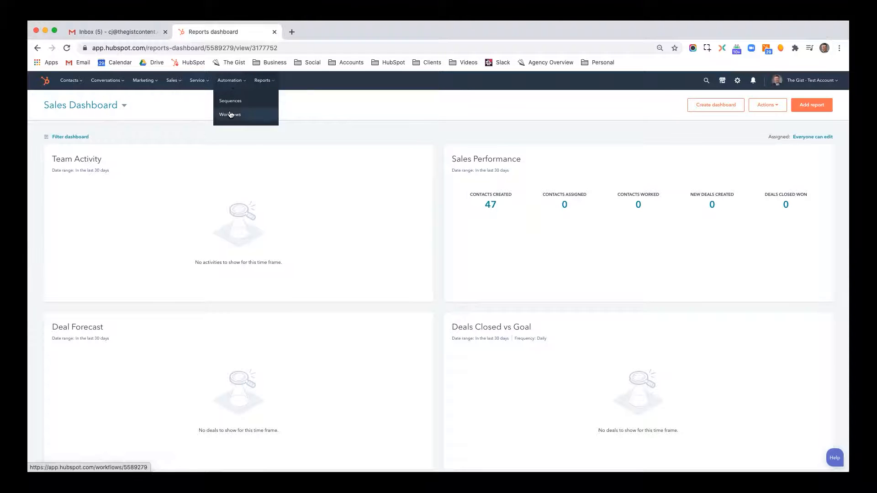
pyautogui.click(231, 115)
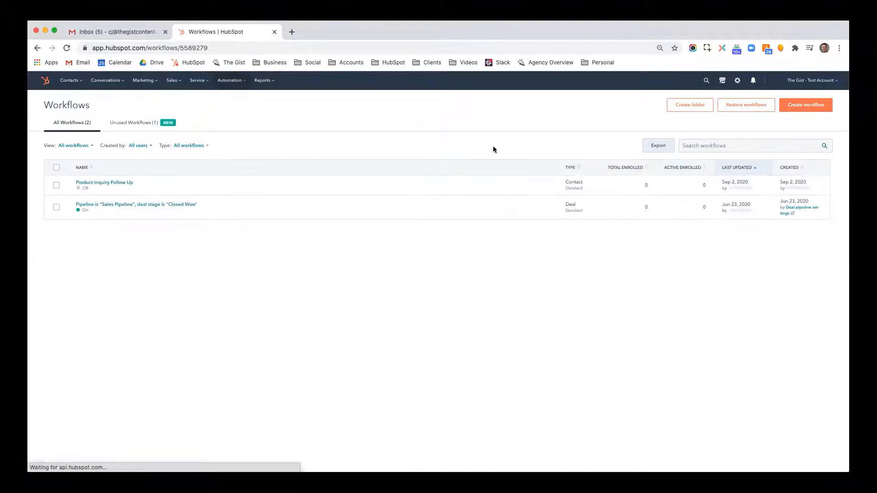
# Start a new workflow from scratch as a contact-based workflow.
pyautogui.click(806, 104)
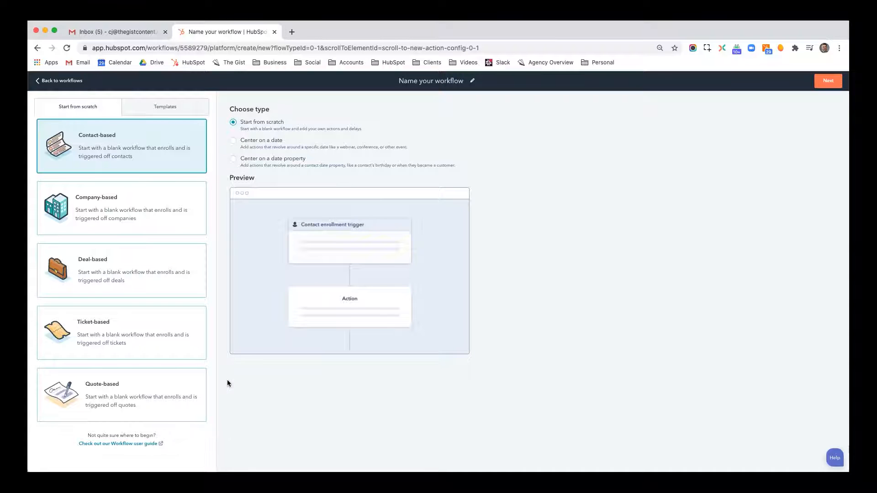
pyautogui.moveTo(667, 242)
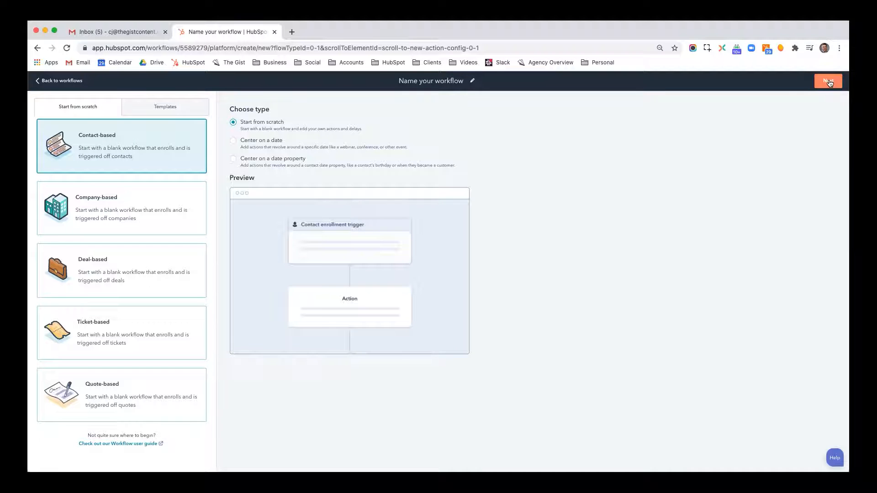
# Create the blank contact-based workflow and open its Contact enrollment trigger settings.
pyautogui.click(828, 80)
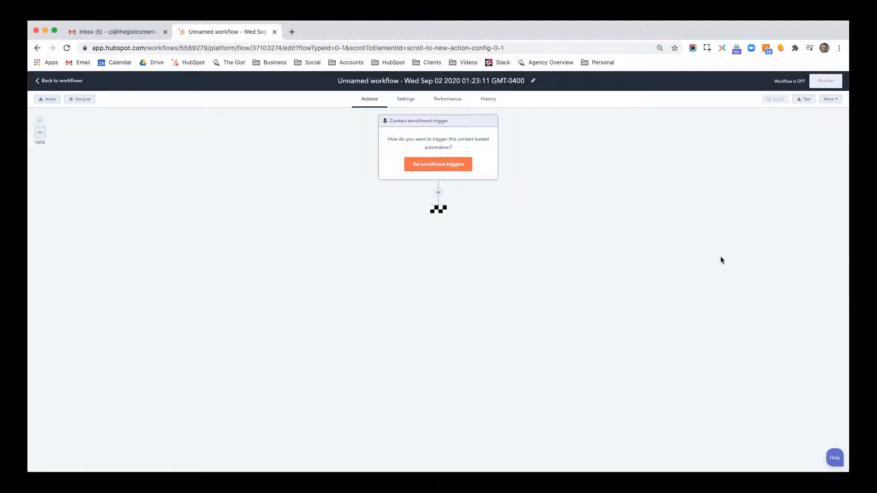
pyautogui.moveTo(622, 202)
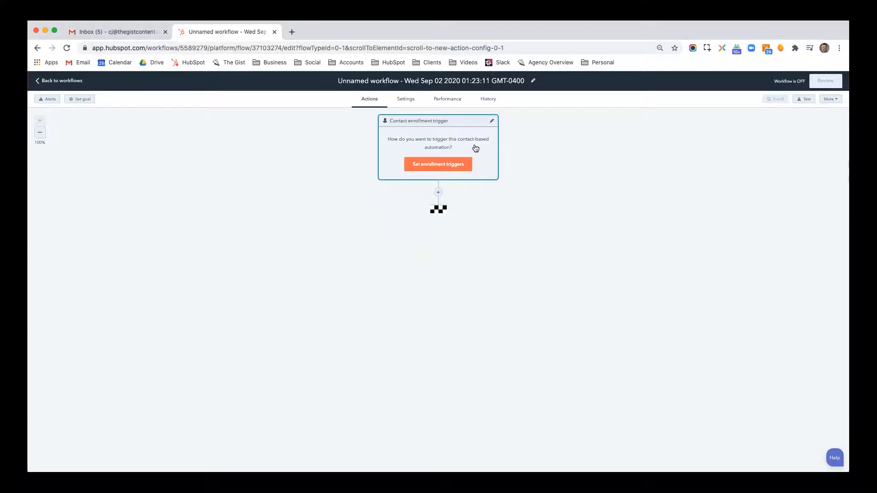
pyautogui.click(438, 164)
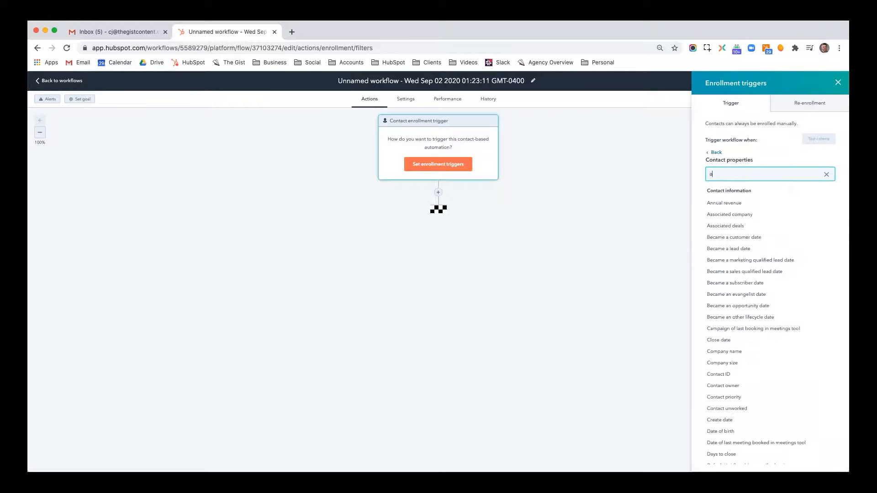
# Add the 'Associated deals is known' contact property filter to the enrollment trigger.
pyautogui.click(725, 225)
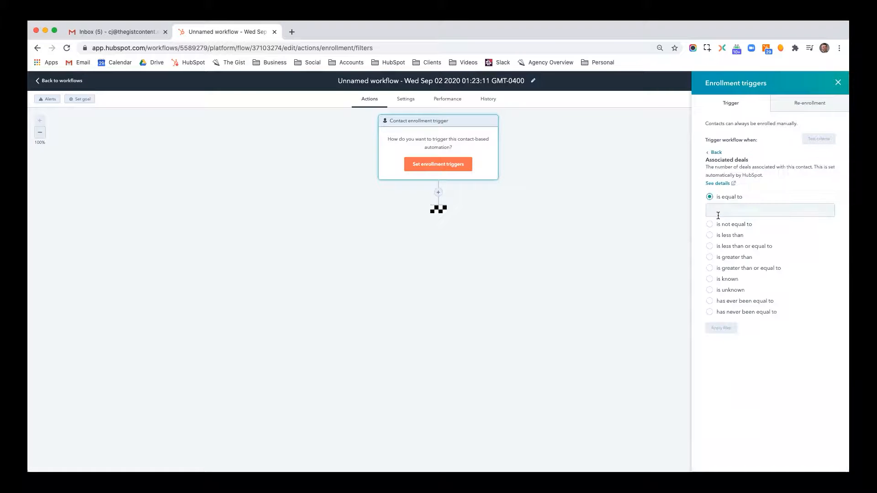
pyautogui.click(710, 263)
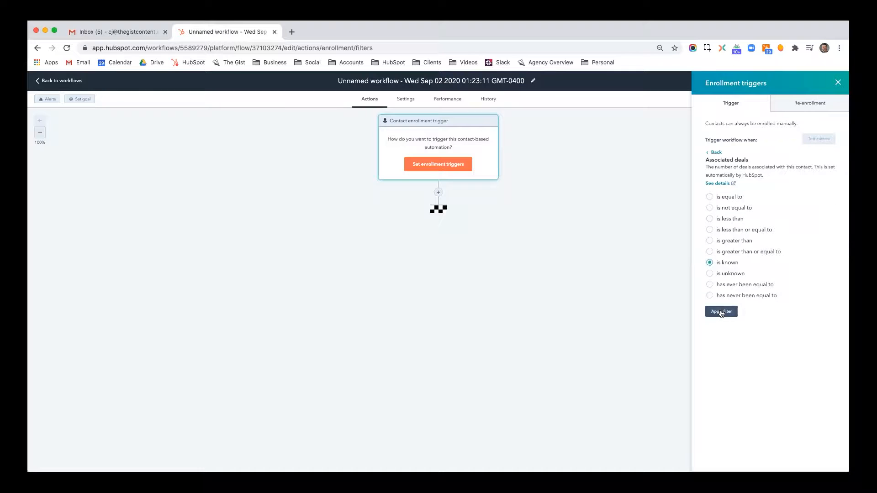
pyautogui.click(721, 312)
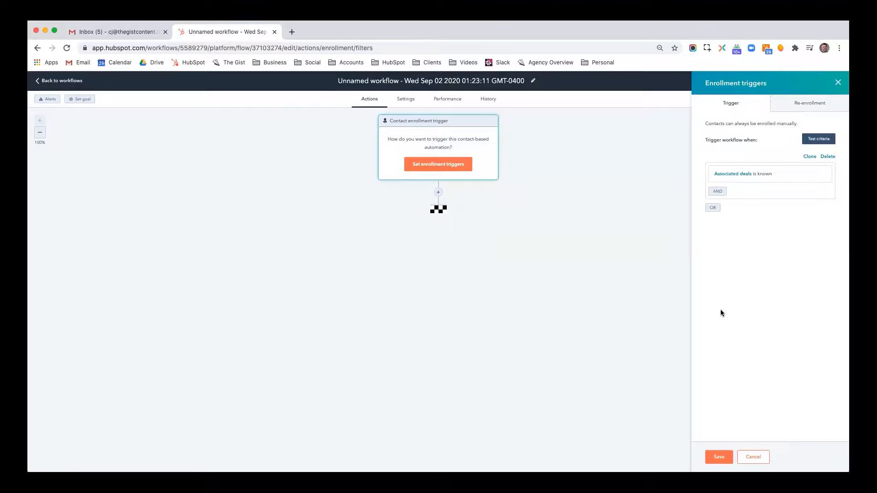
pyautogui.click(719, 457)
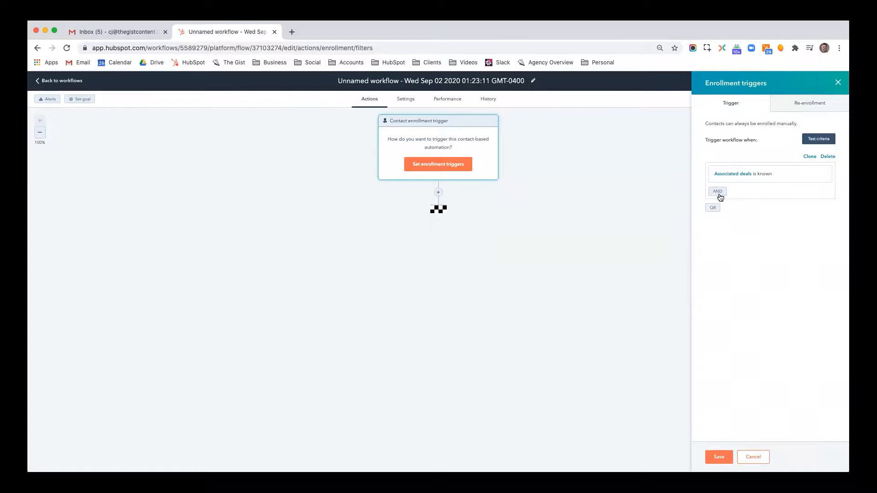
# Add an AND page-view condition for thegistcontent.com and save the enrollment triggers.
pyautogui.click(717, 192)
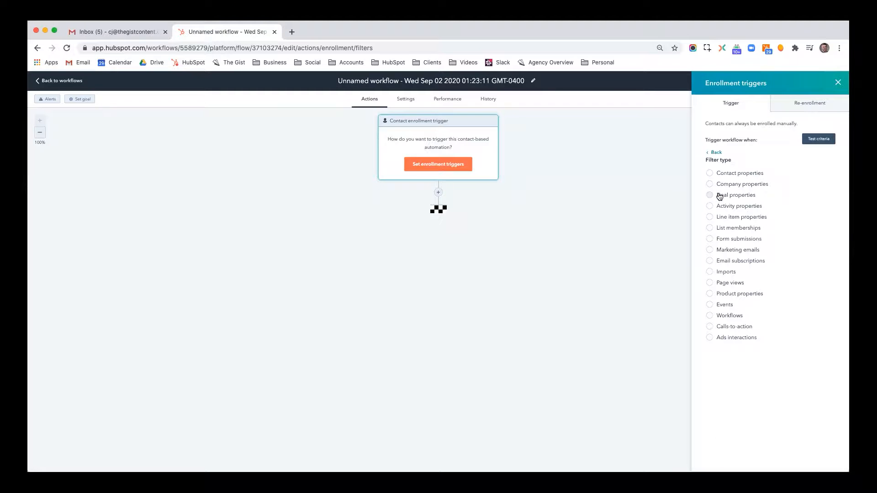
pyautogui.click(731, 283)
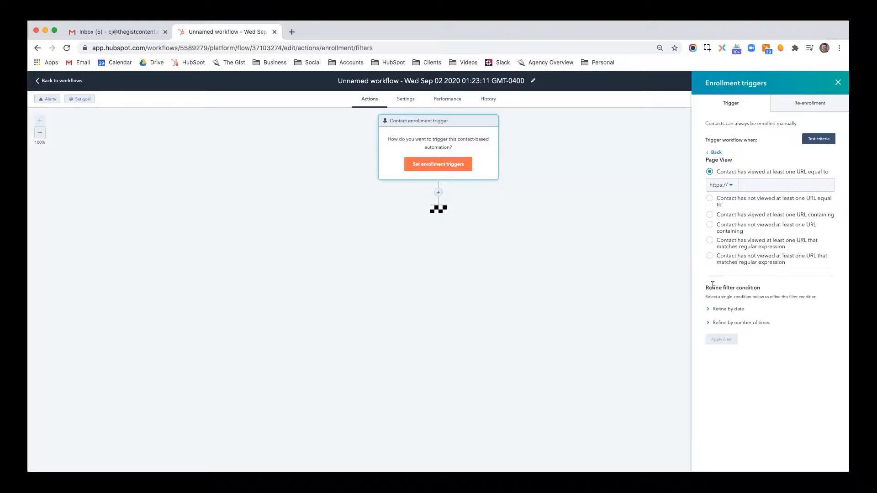
pyautogui.click(786, 185)
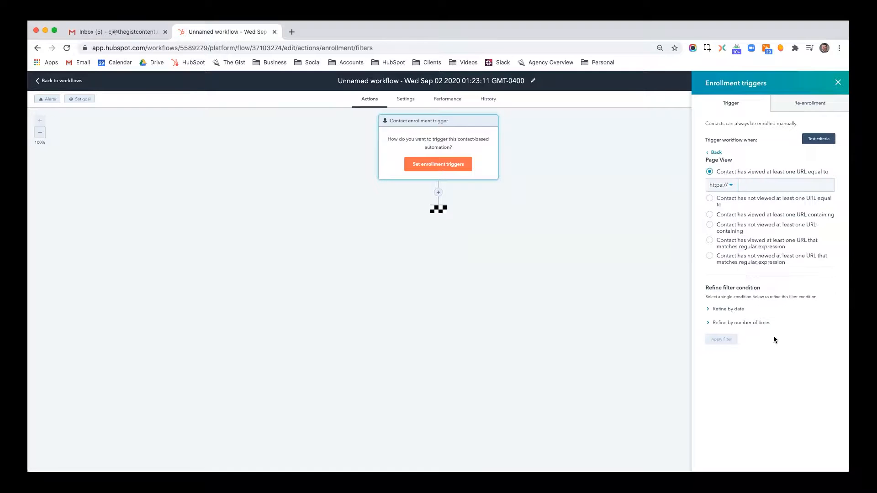
pyautogui.click(783, 185)
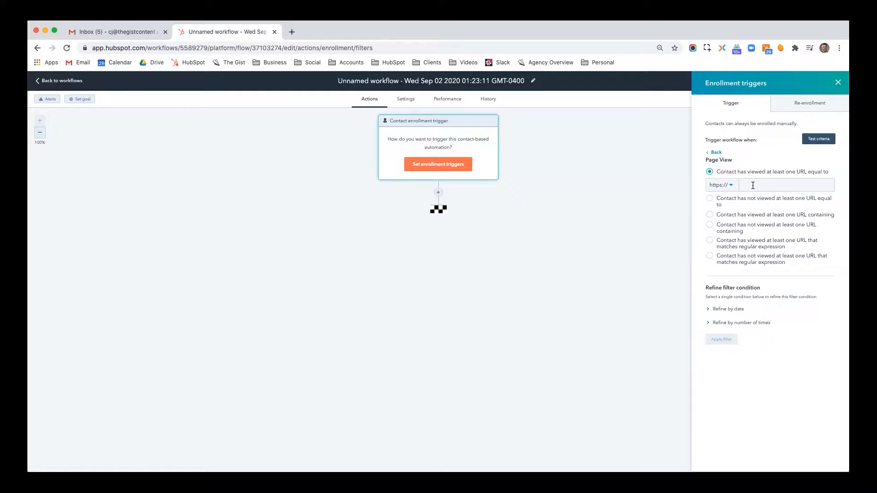
pyautogui.click(785, 185)
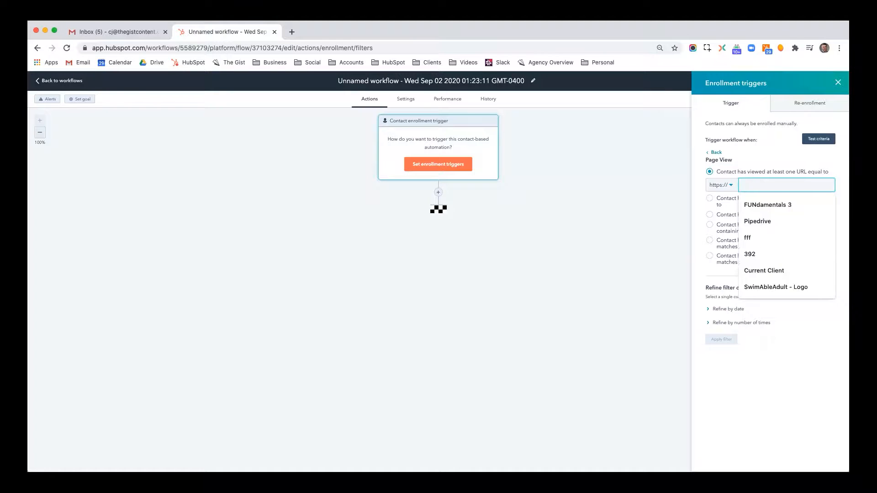
pyautogui.write('www.thegistcontent.com')
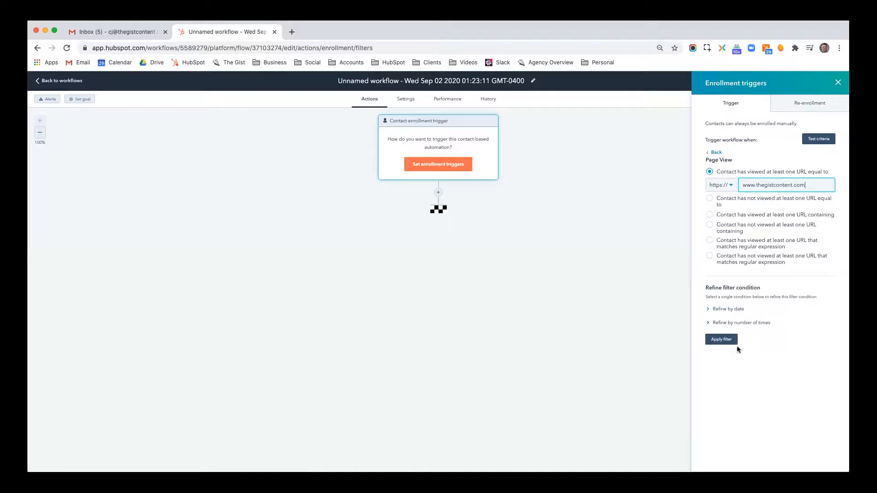
pyautogui.click(720, 338)
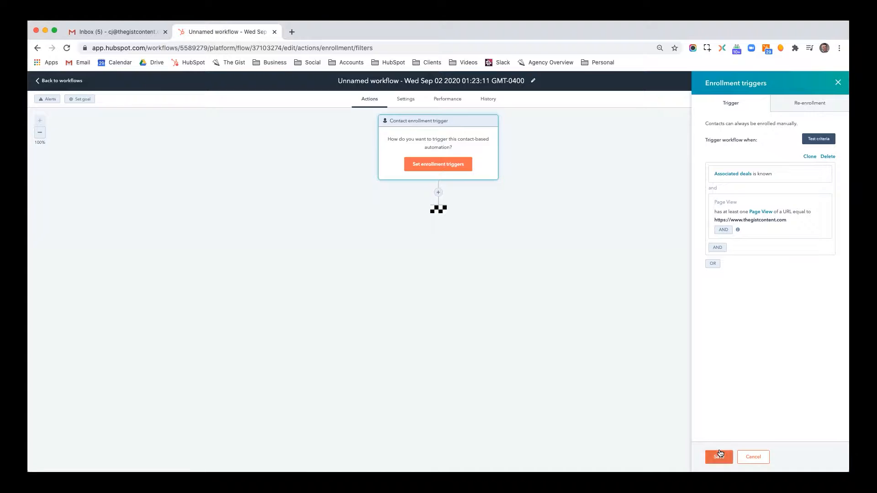
pyautogui.click(717, 456)
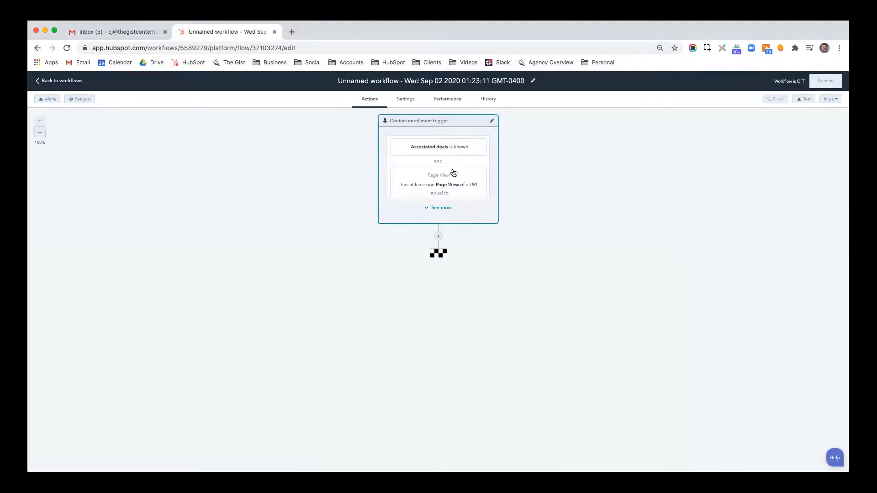
# Add a Create task action after the enrollment trigger.
pyautogui.click(438, 236)
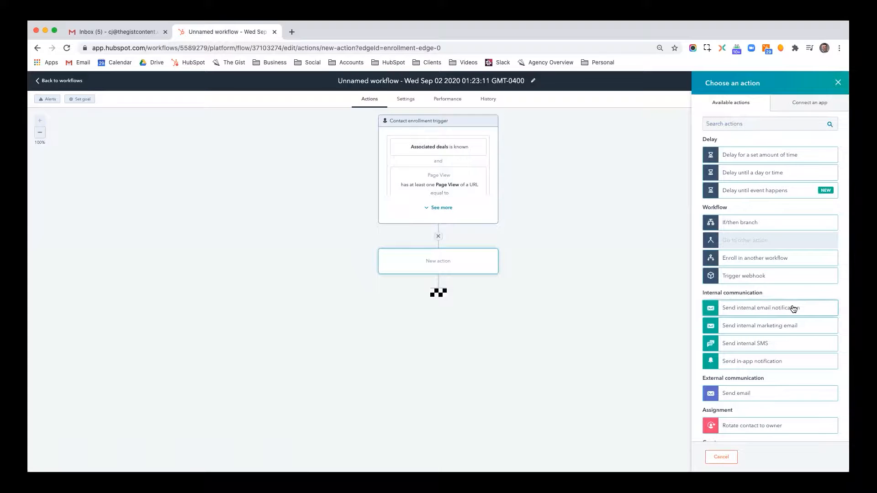
pyautogui.scroll(-3)
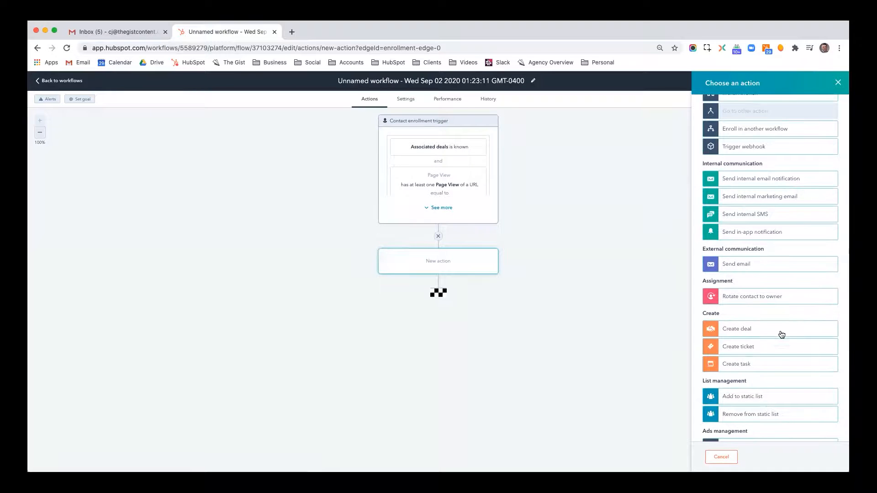
pyautogui.click(737, 364)
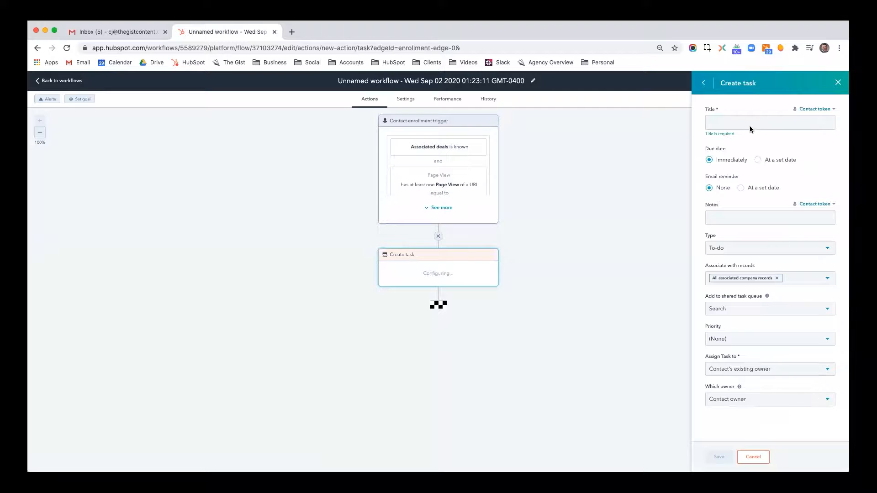
# Title the task 'First name Last name from Company name is looking at our website - maybe follow up!'.
pyautogui.click(769, 122)
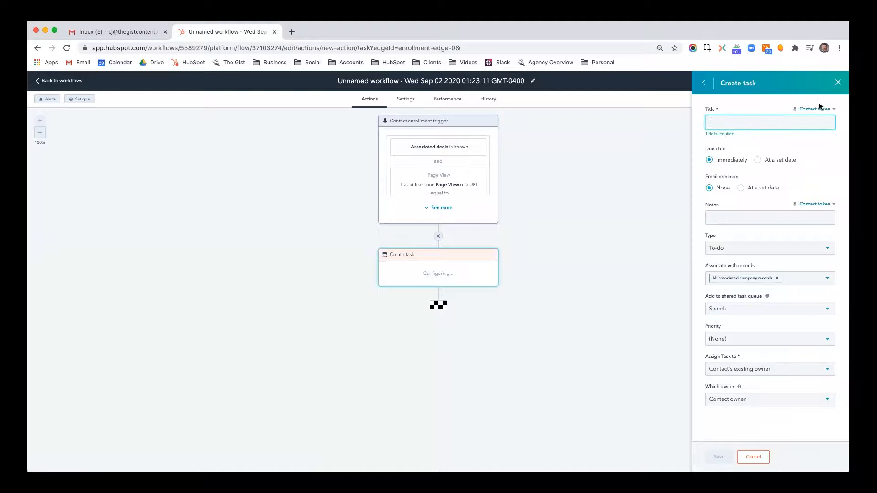
pyautogui.write('first')
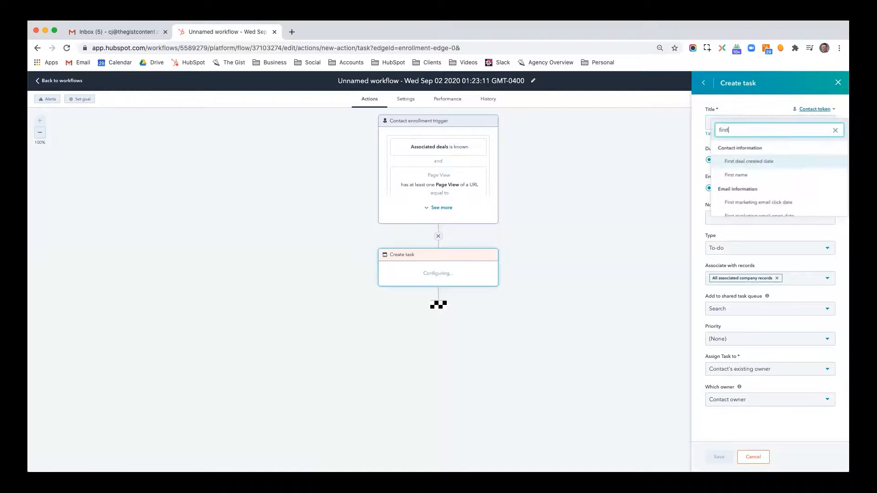
pyautogui.click(735, 175)
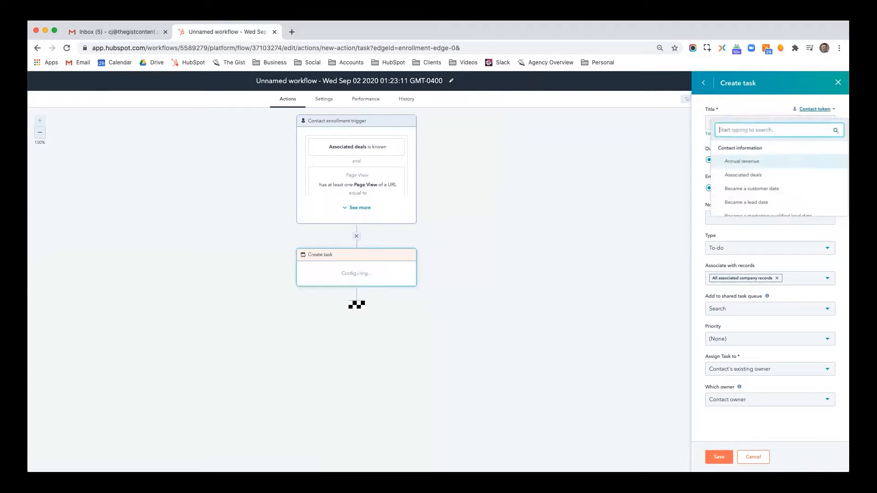
pyautogui.write('last n')
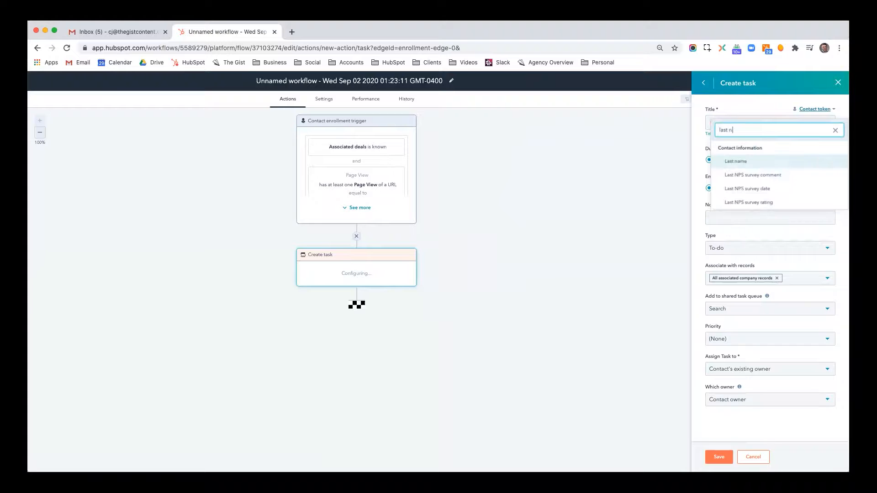
pyautogui.click(735, 161)
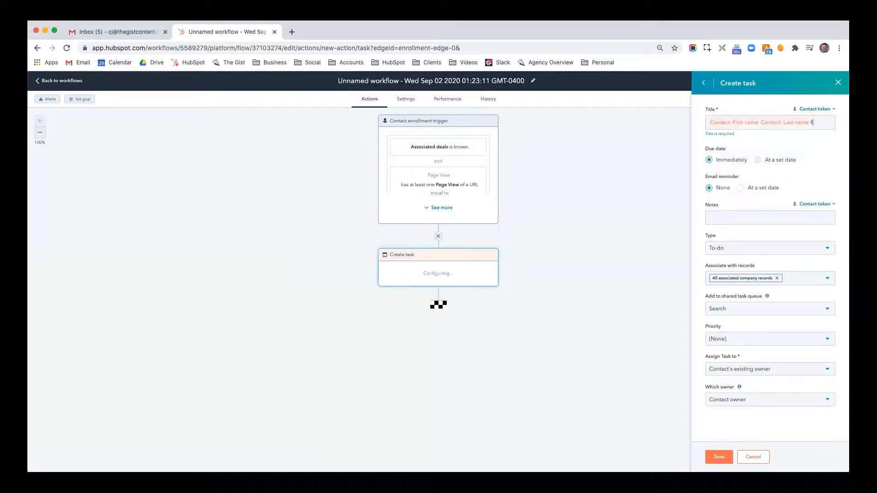
pyautogui.click(815, 109)
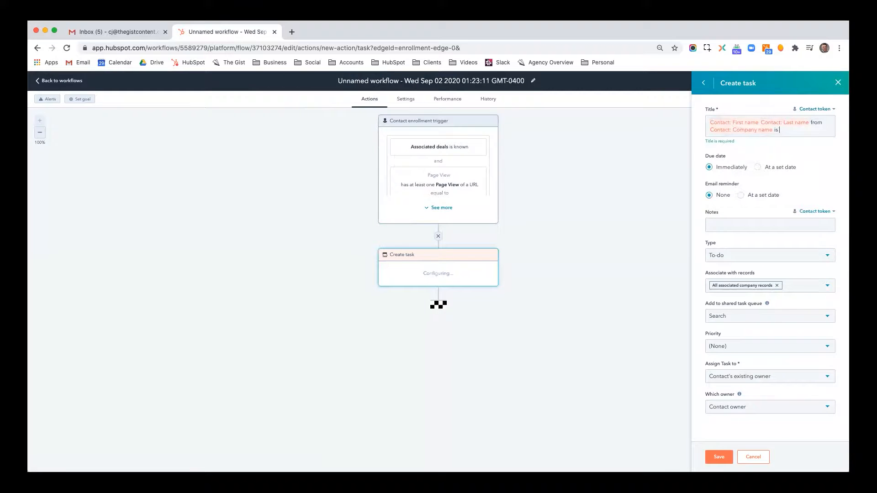
pyautogui.write('looking at our')
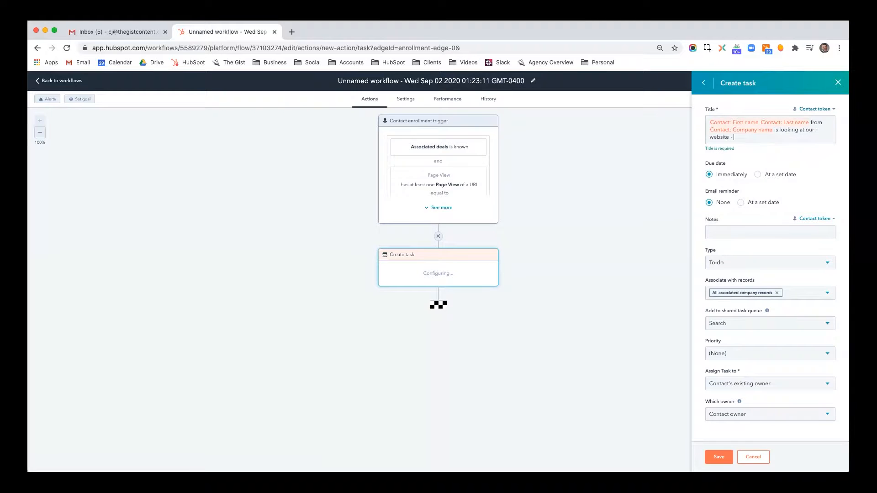
pyautogui.write('maybe follow')
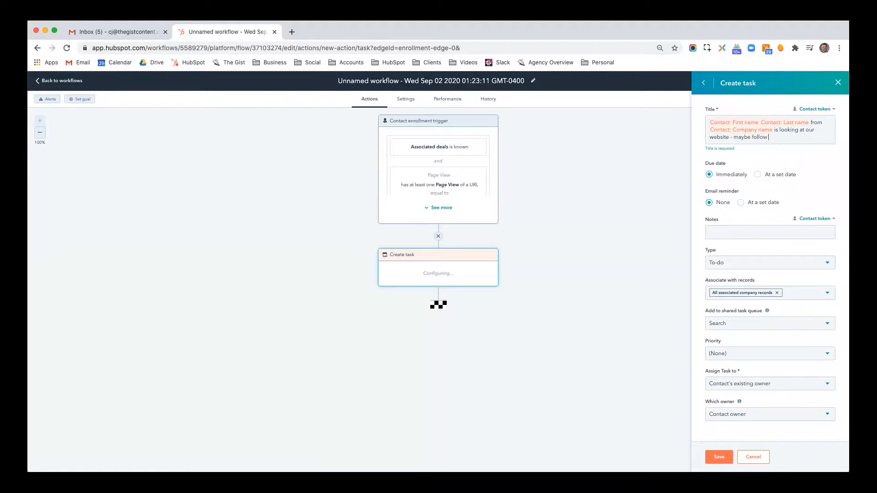
pyautogui.write('up!')
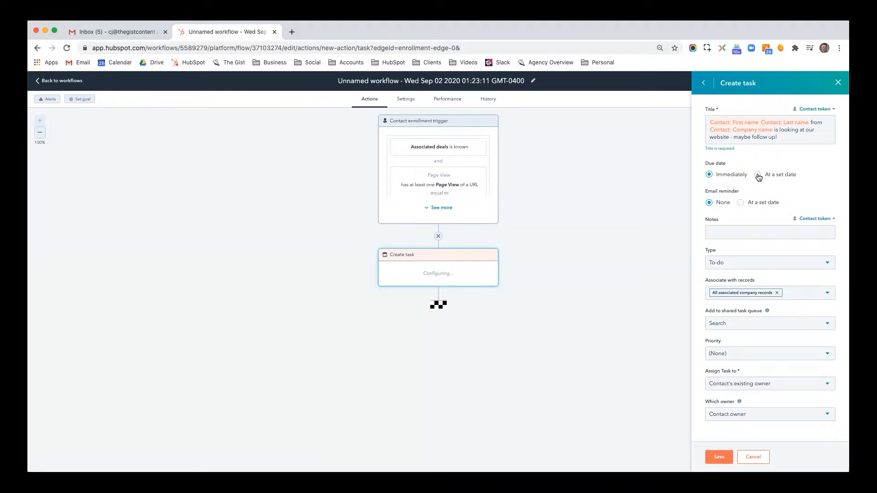
# Set the email reminder to a set date and note they viewed the pricing page.
pyautogui.click(741, 202)
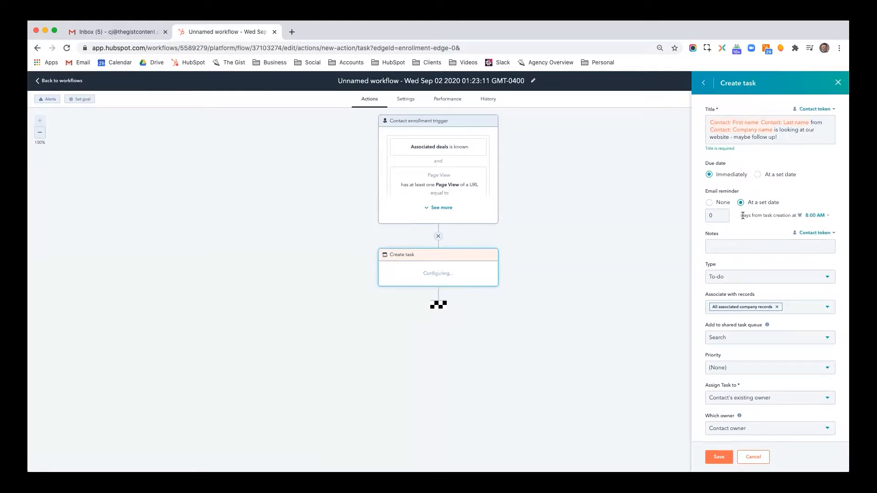
pyautogui.click(770, 246)
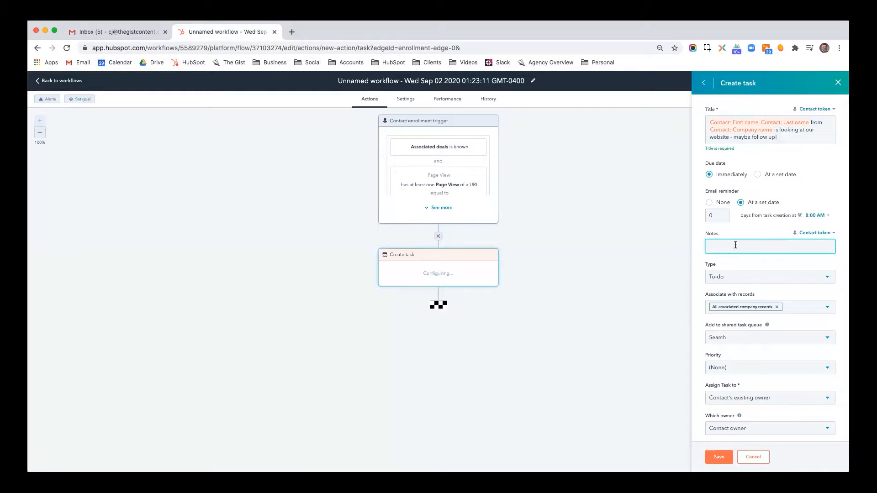
pyautogui.write('They have viewed')
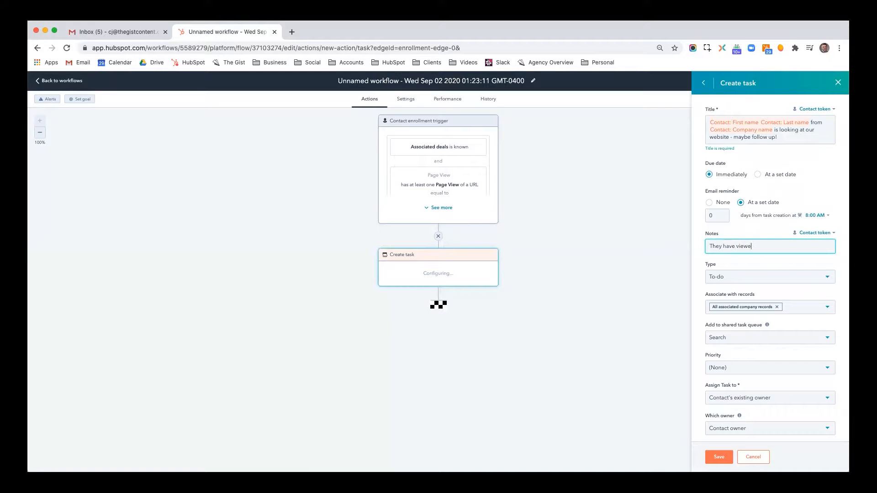
pyautogui.write('our pricing page. Give them a ca')
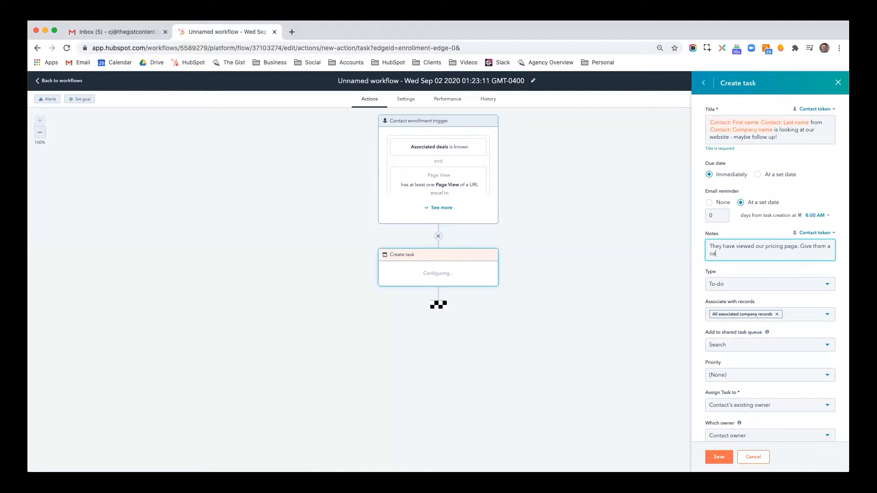
# Make the task a High-priority Call linked to associated deals, and save it.
pyautogui.click(769, 283)
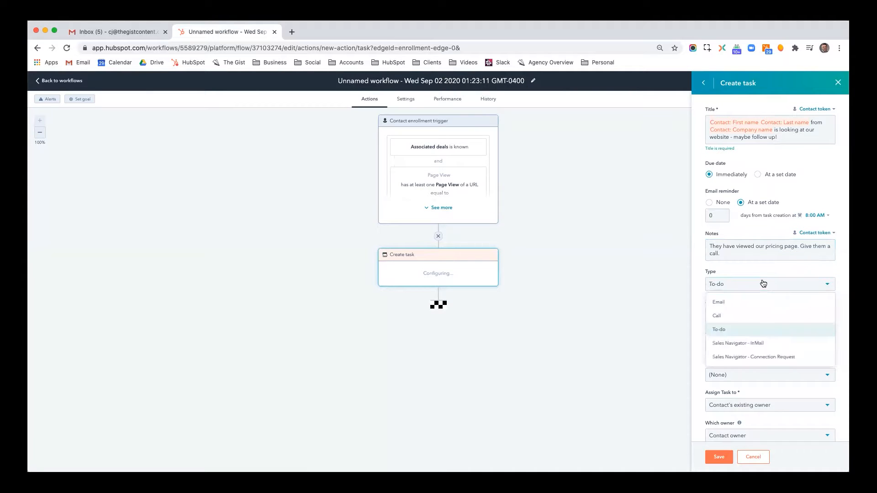
pyautogui.click(717, 316)
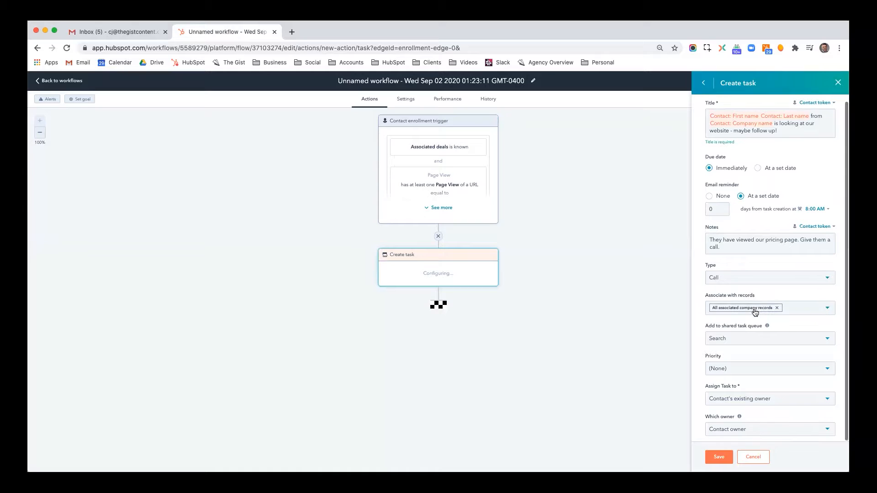
pyautogui.click(825, 307)
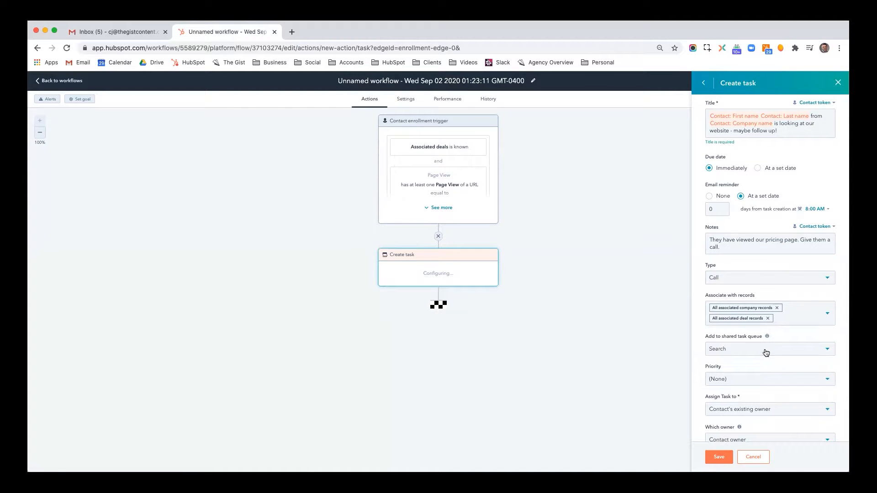
pyautogui.click(768, 348)
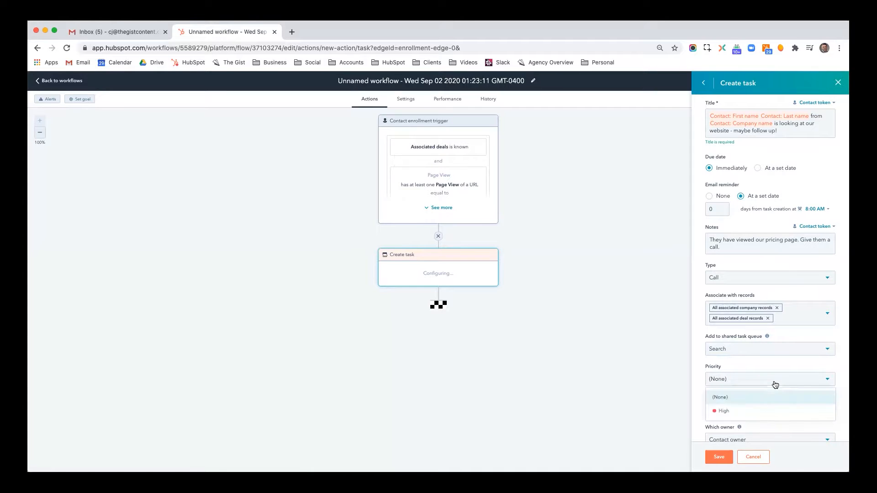
pyautogui.click(723, 411)
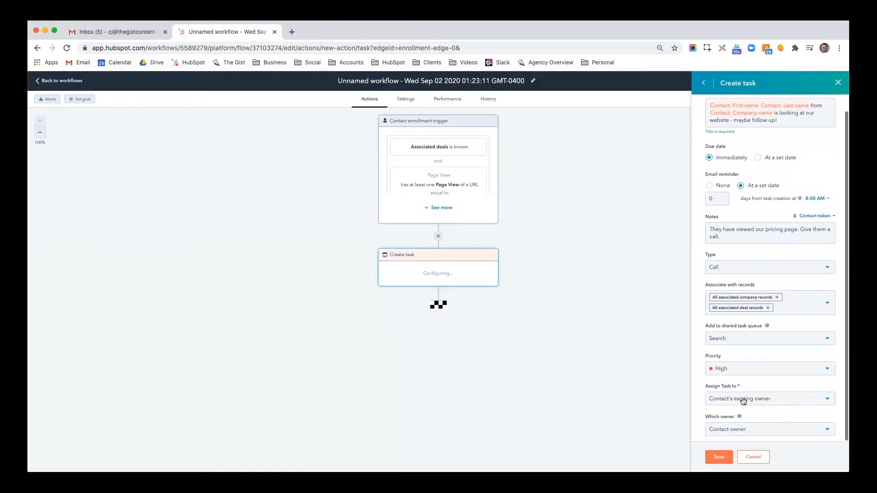
pyautogui.moveTo(758, 410)
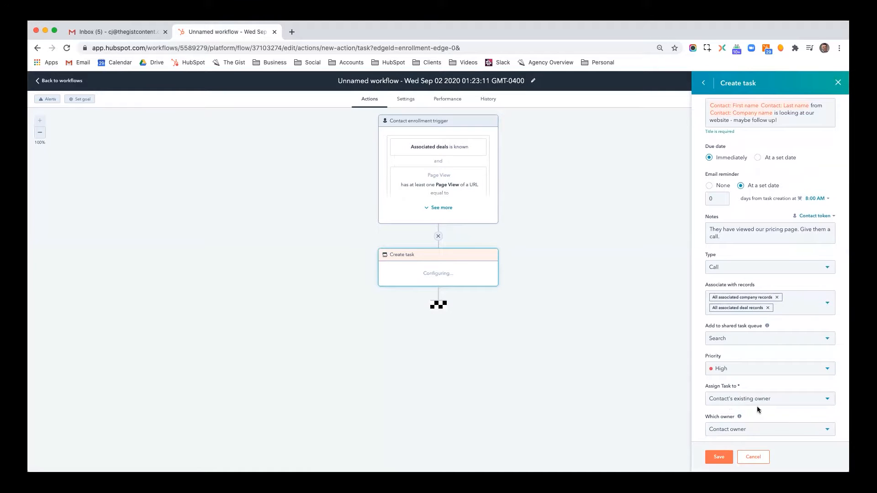
pyautogui.moveTo(752, 412)
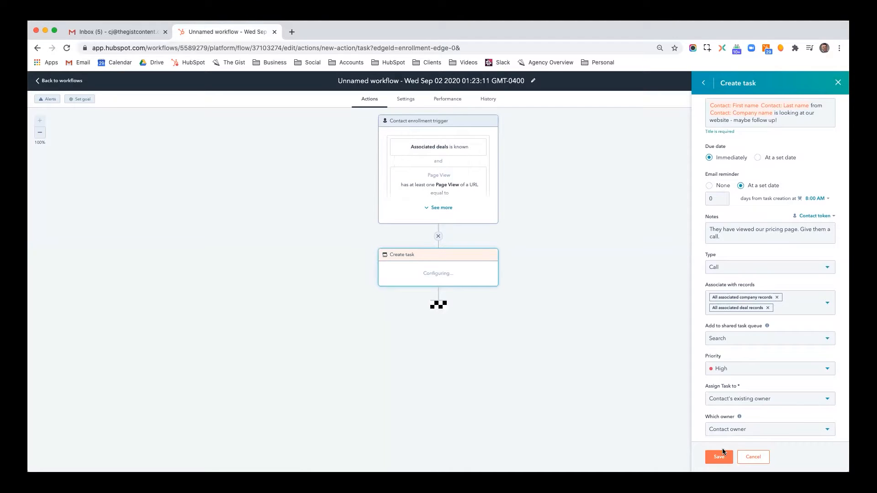
pyautogui.click(718, 456)
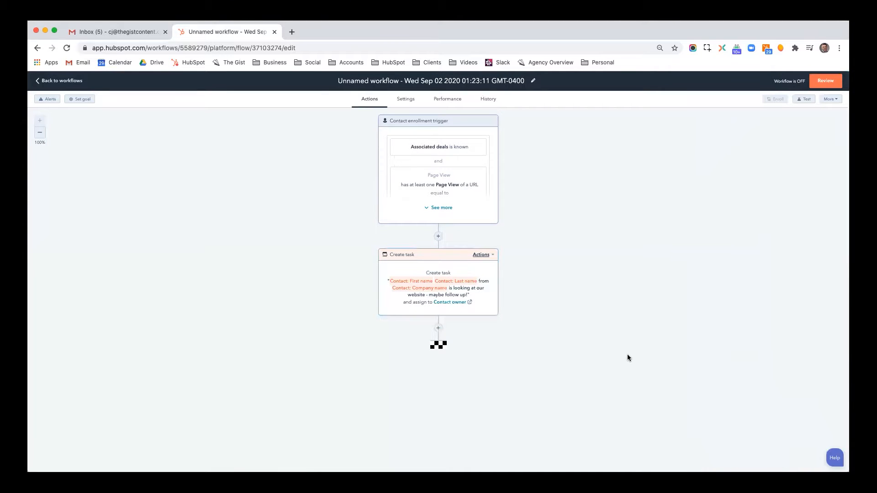